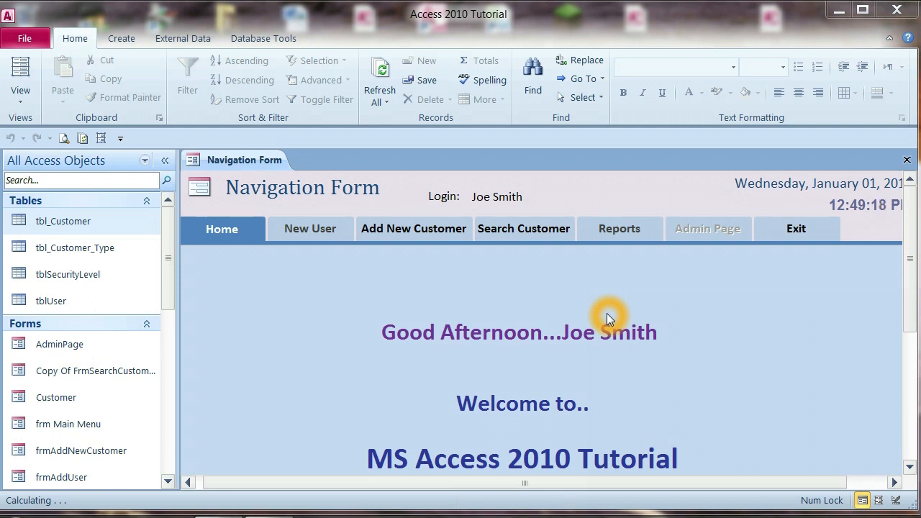
{"action": "mouse_move", "coordinate": [538, 311]}
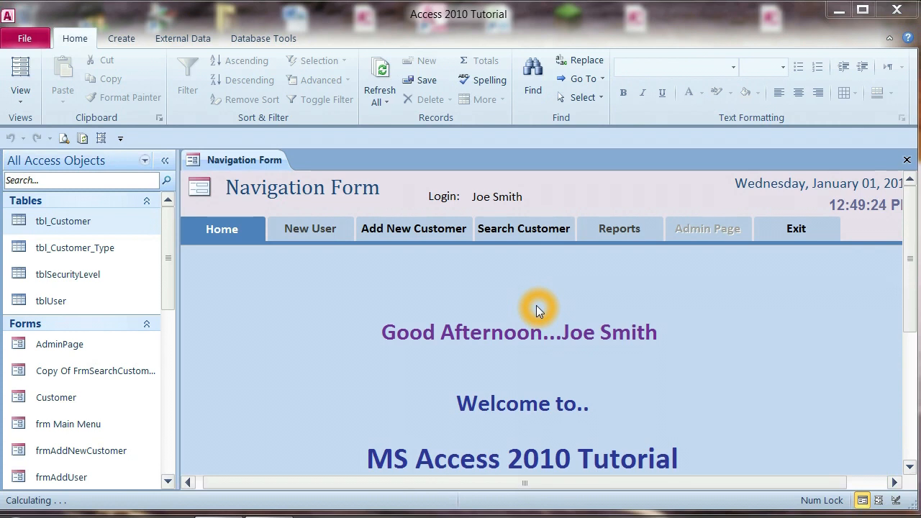
{"action": "mouse_move", "coordinate": [241, 463]}
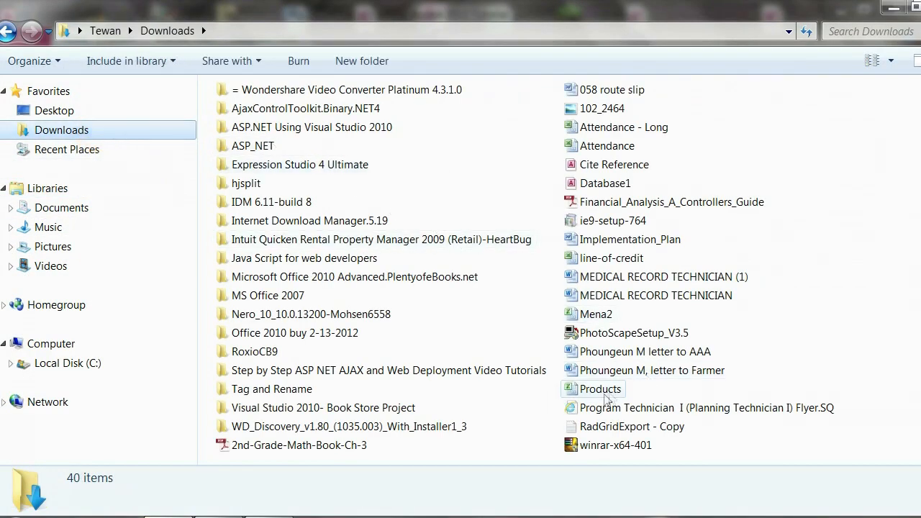
Review the Products workbook from Downloads in Excel, checking the Product Code column and lower rows
{"action": "double_click", "coordinate": [599, 388]}
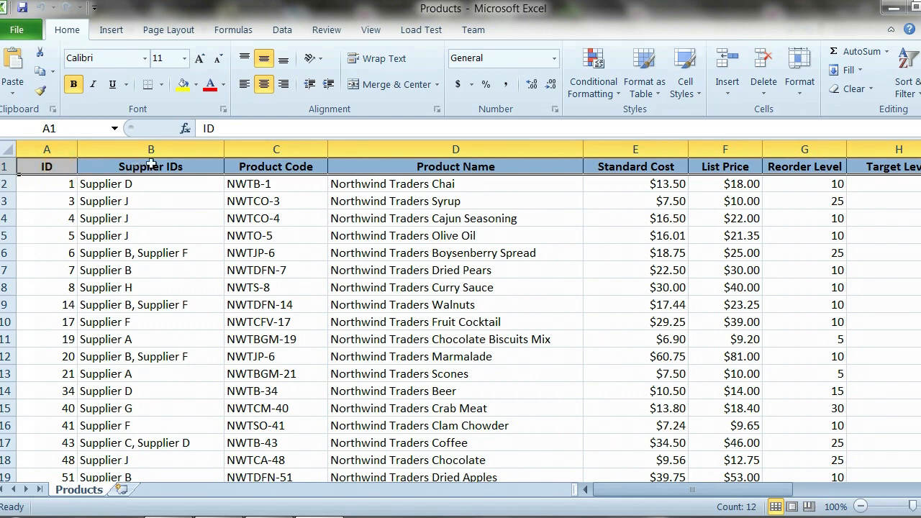
{"action": "left_click", "coordinate": [276, 167]}
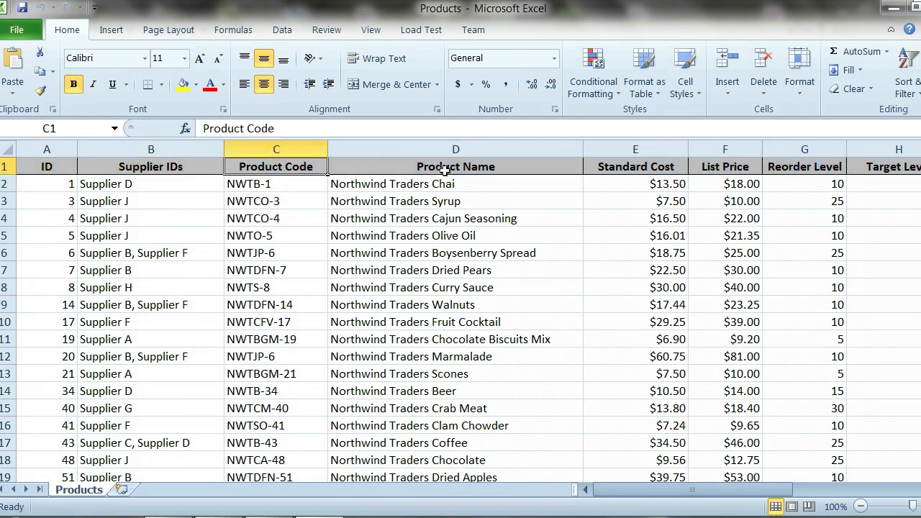
{"action": "scroll", "scroll_direction": "down", "scroll_amount": 3}
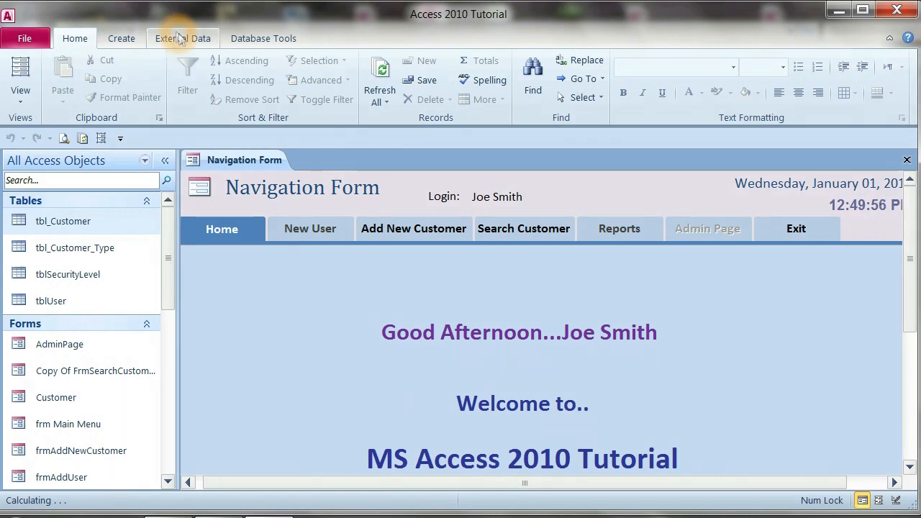
Start getting external data from an Excel spreadsheet via the External Data ribbon
{"action": "left_click", "coordinate": [181, 37]}
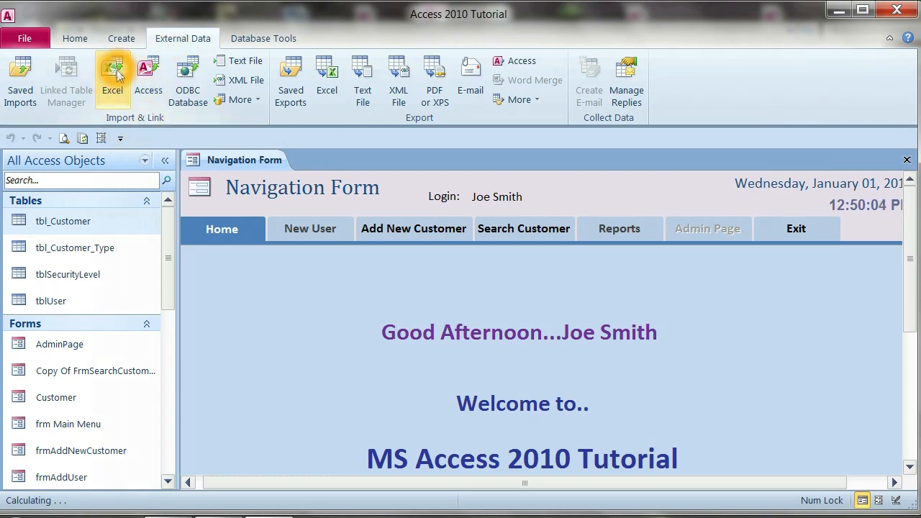
{"action": "left_click", "coordinate": [112, 79]}
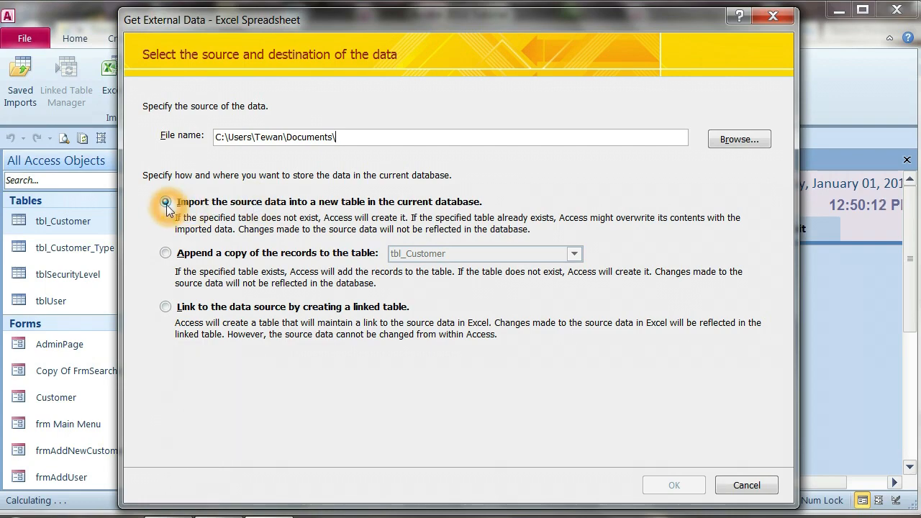
Choose Downloads\Products.xlsx as the source to import into a new table and proceed
{"action": "left_click", "coordinate": [166, 201]}
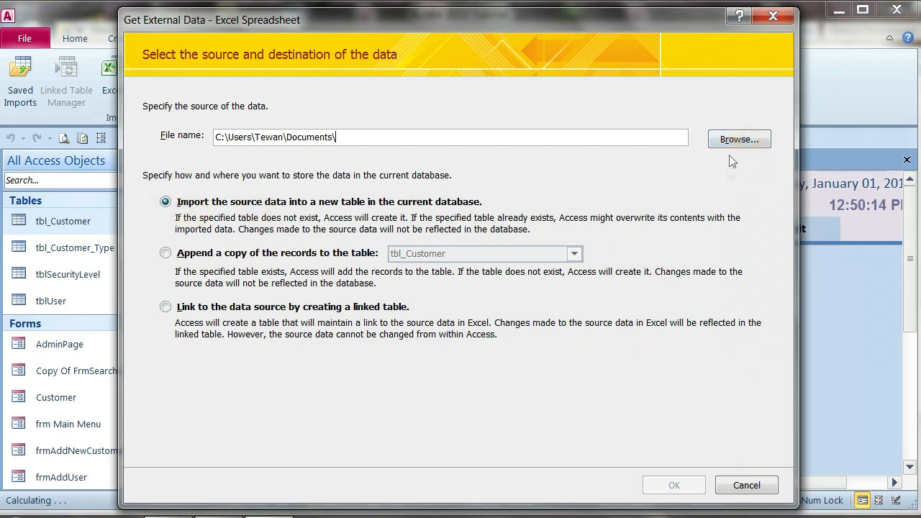
{"action": "left_click", "coordinate": [738, 138]}
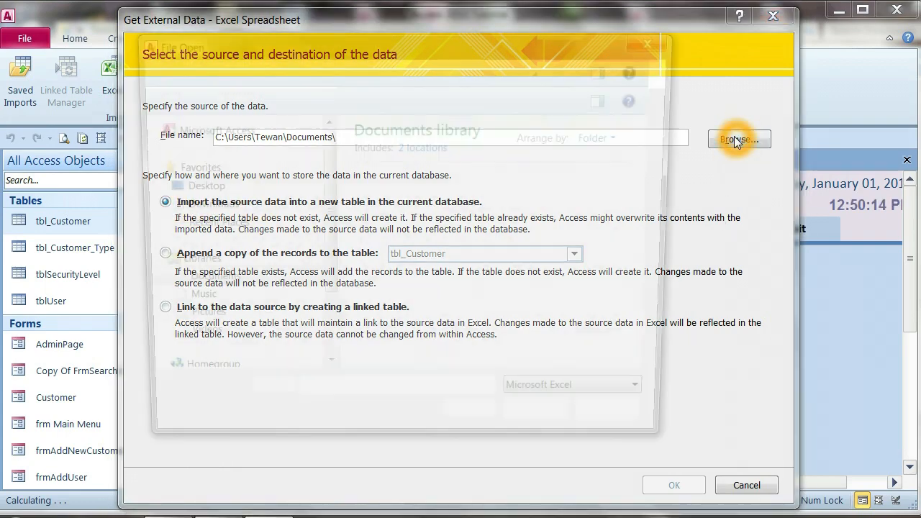
{"action": "left_click", "coordinate": [739, 138]}
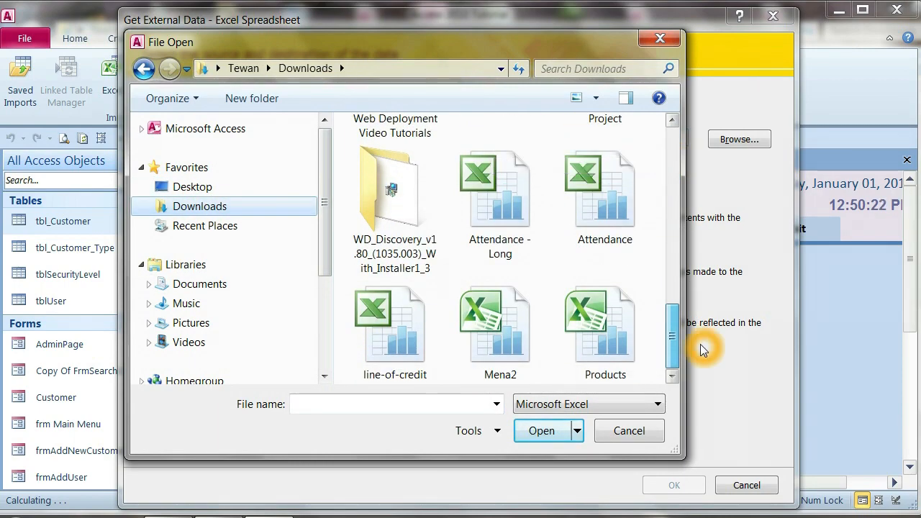
{"action": "left_click", "coordinate": [604, 328]}
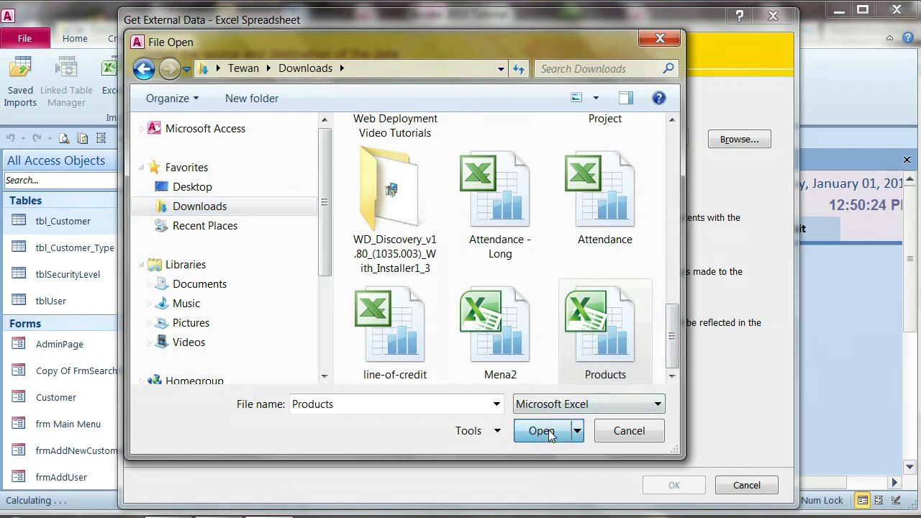
{"action": "left_click", "coordinate": [541, 431]}
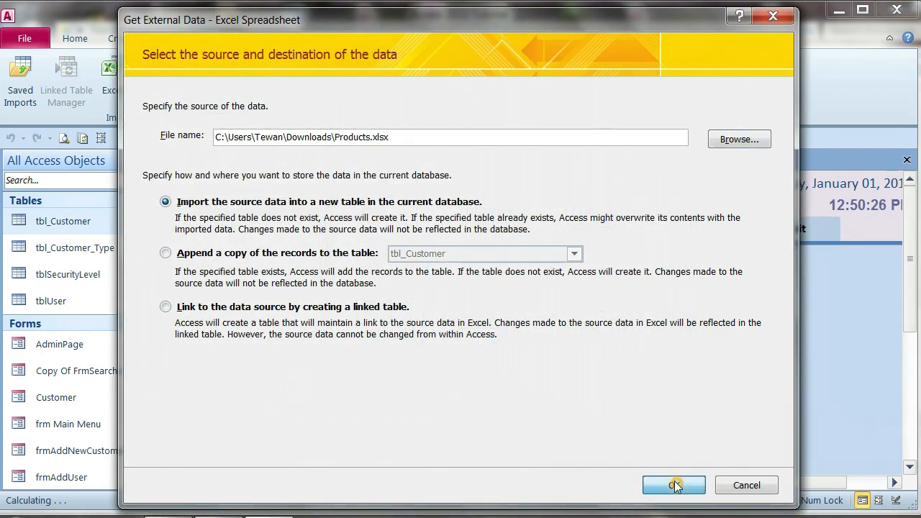
{"action": "left_click", "coordinate": [673, 483]}
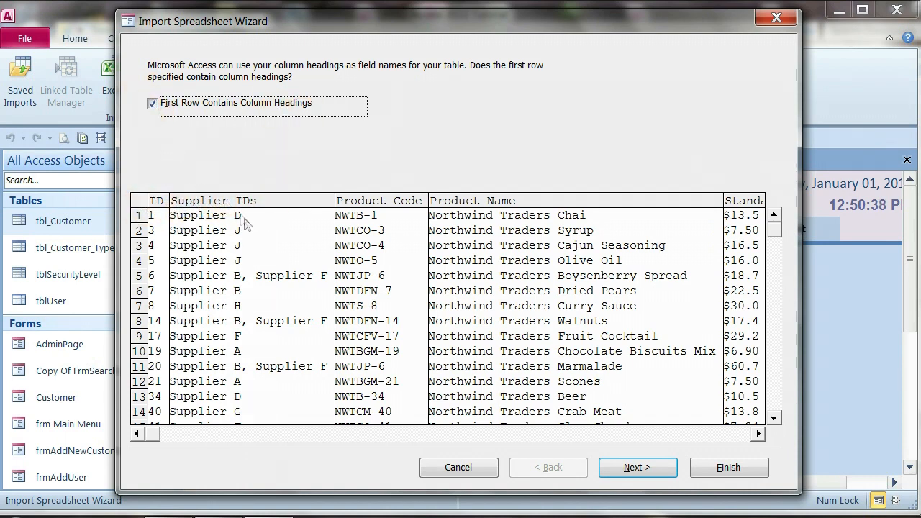
{"action": "mouse_move", "coordinate": [173, 213]}
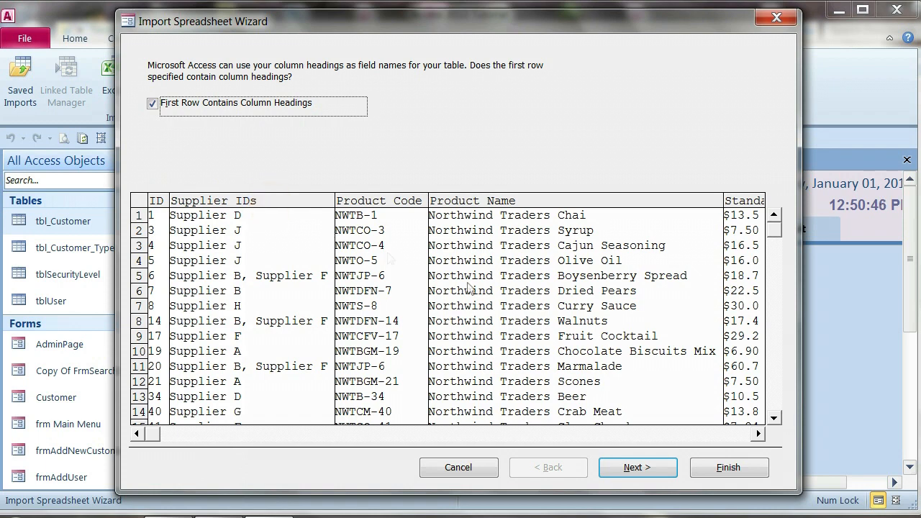
Keep the first row as column headings and advance to the field options step
{"action": "left_click", "coordinate": [636, 466]}
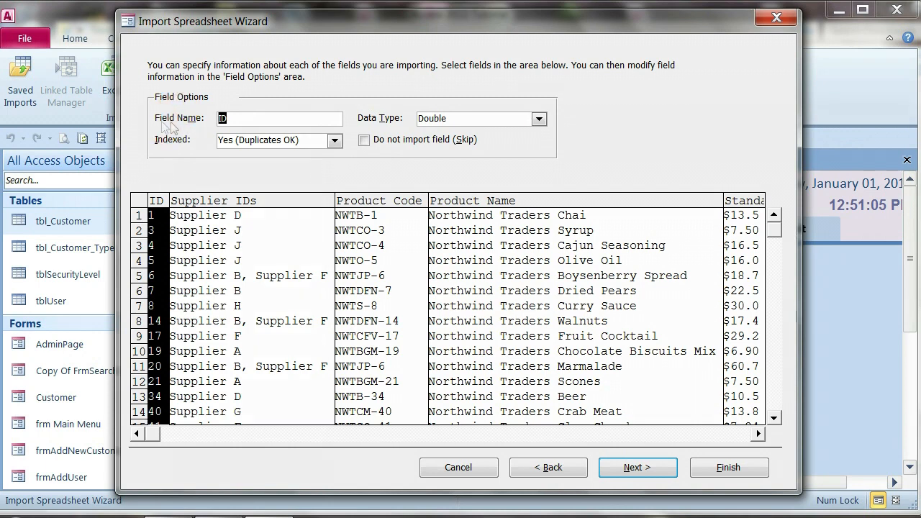
{"action": "mouse_move", "coordinate": [209, 145]}
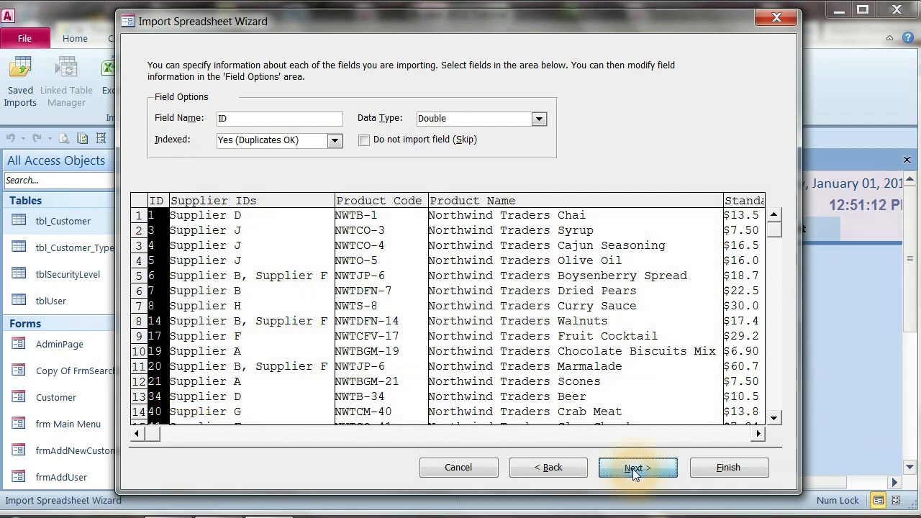
Import into a new Products table with ID as its own primary key, then close the wizard without saving steps
{"action": "left_click", "coordinate": [638, 466]}
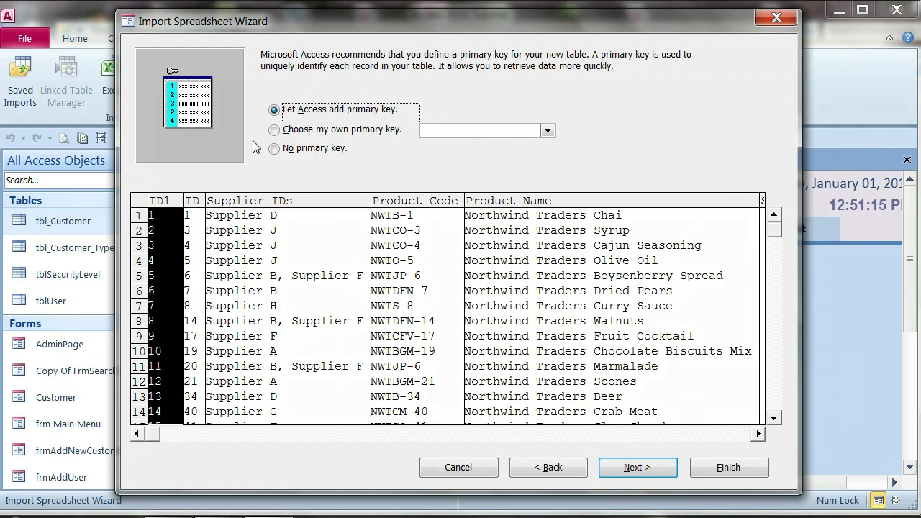
{"action": "left_click", "coordinate": [161, 200]}
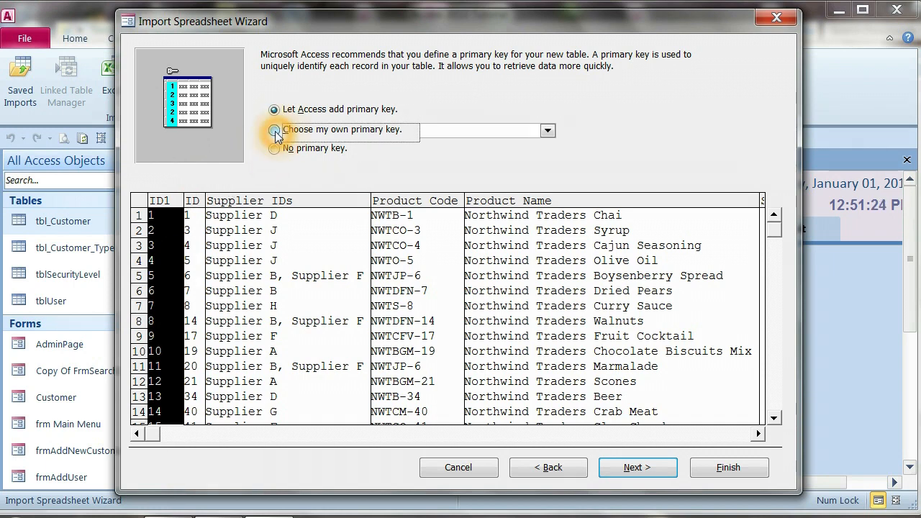
{"action": "left_click", "coordinate": [274, 129]}
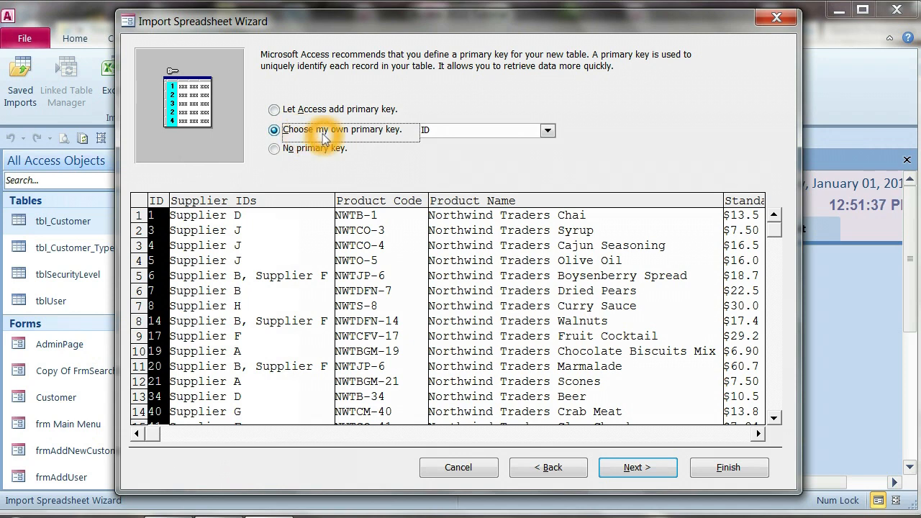
{"action": "left_click", "coordinate": [636, 466]}
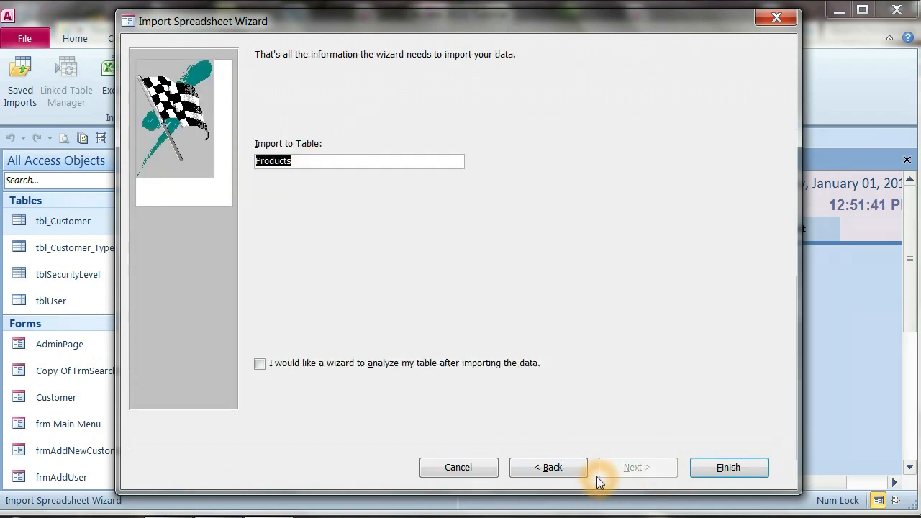
{"action": "left_click", "coordinate": [728, 466]}
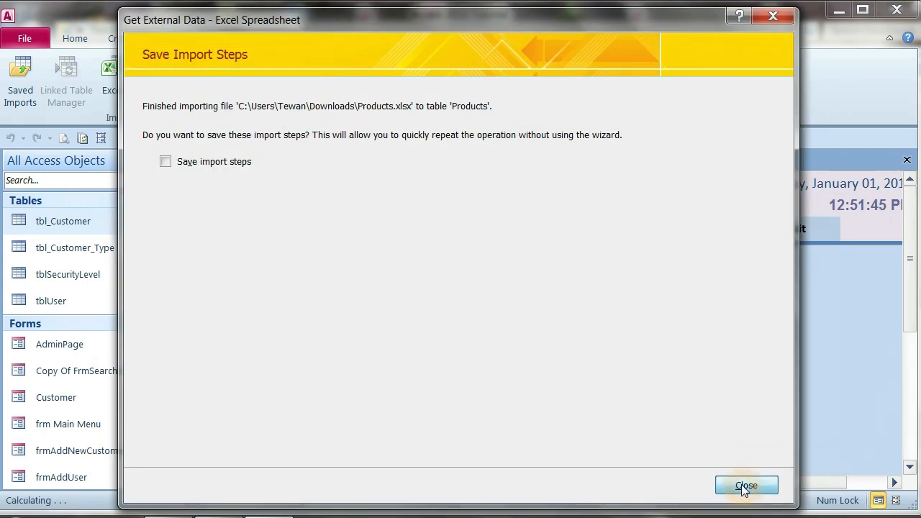
{"action": "left_click", "coordinate": [745, 483]}
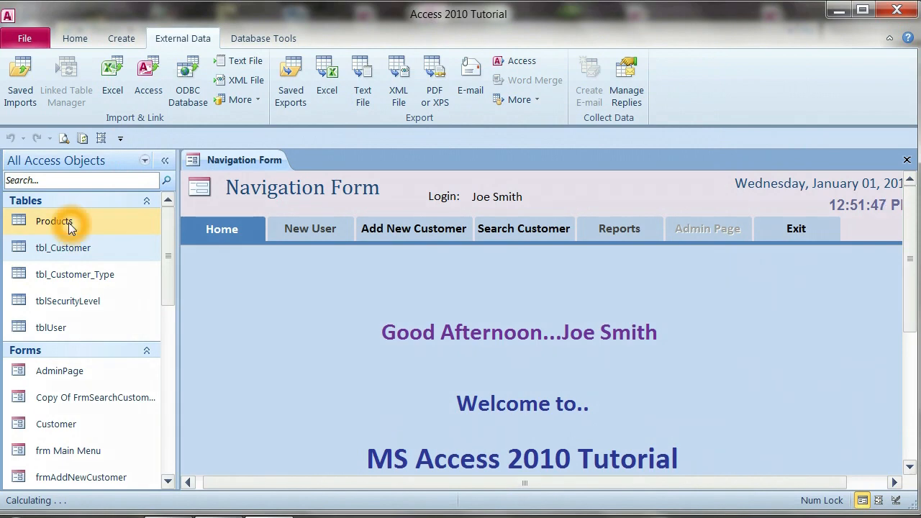
{"action": "mouse_move", "coordinate": [69, 227]}
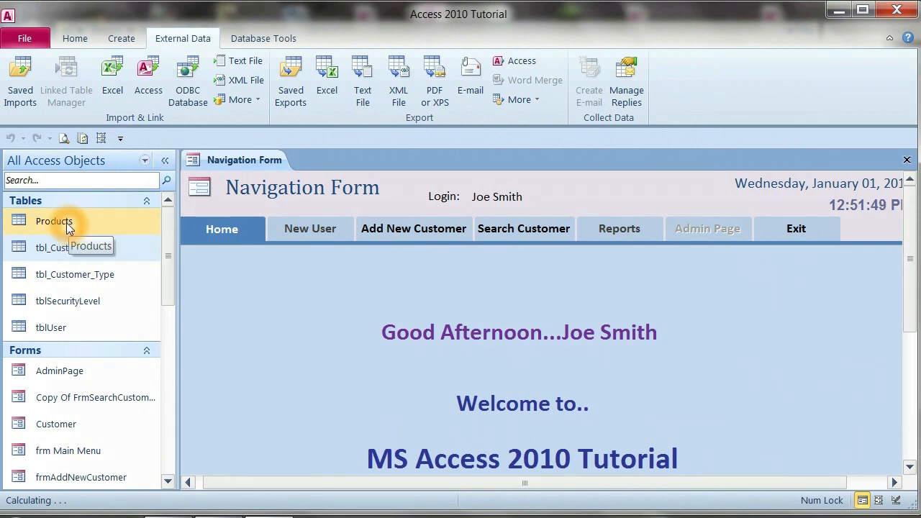
{"action": "double_click", "coordinate": [55, 221]}
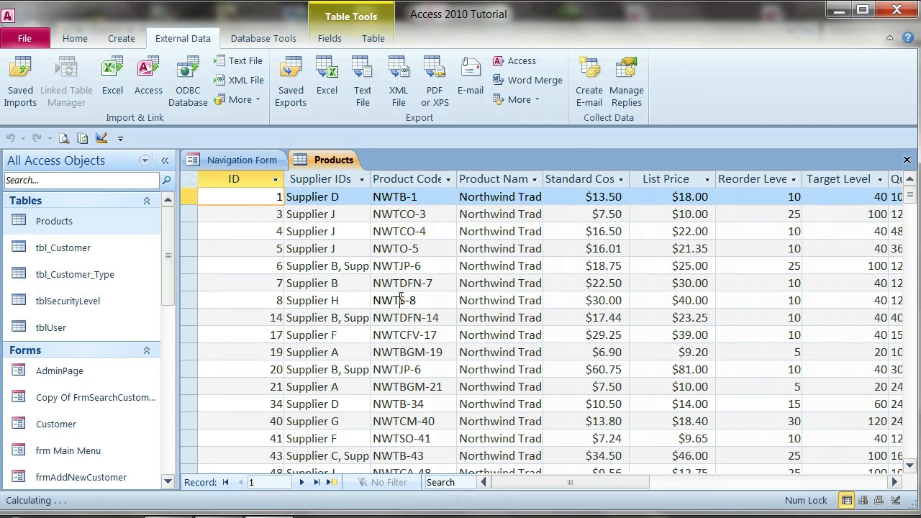
{"action": "left_click", "coordinate": [319, 482]}
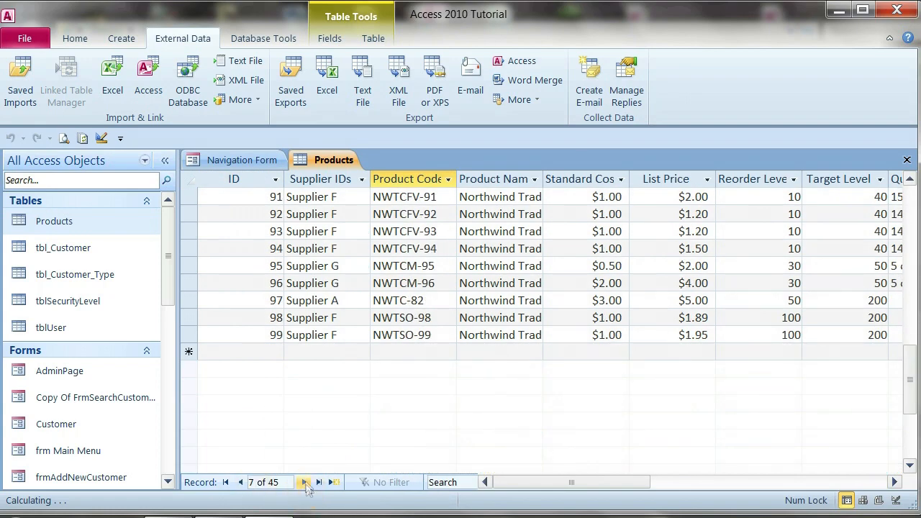
{"action": "left_click", "coordinate": [321, 482]}
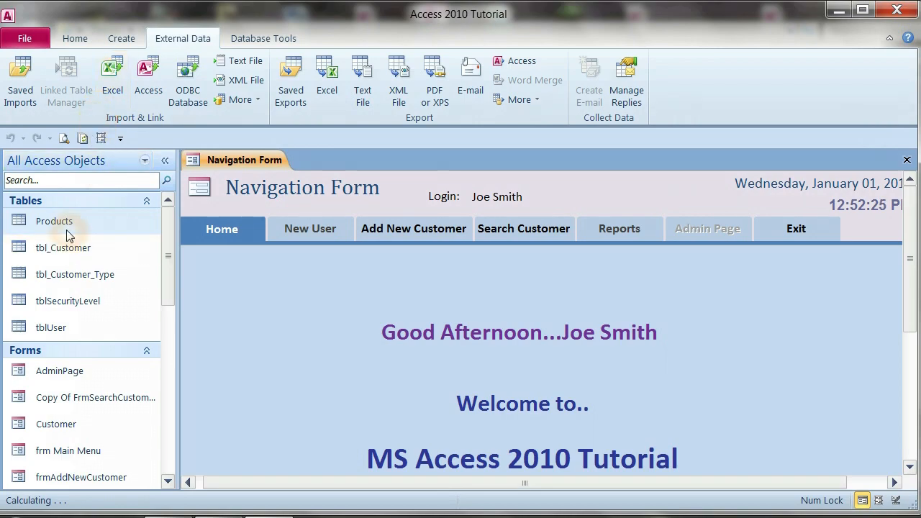
{"action": "mouse_move", "coordinate": [112, 75]}
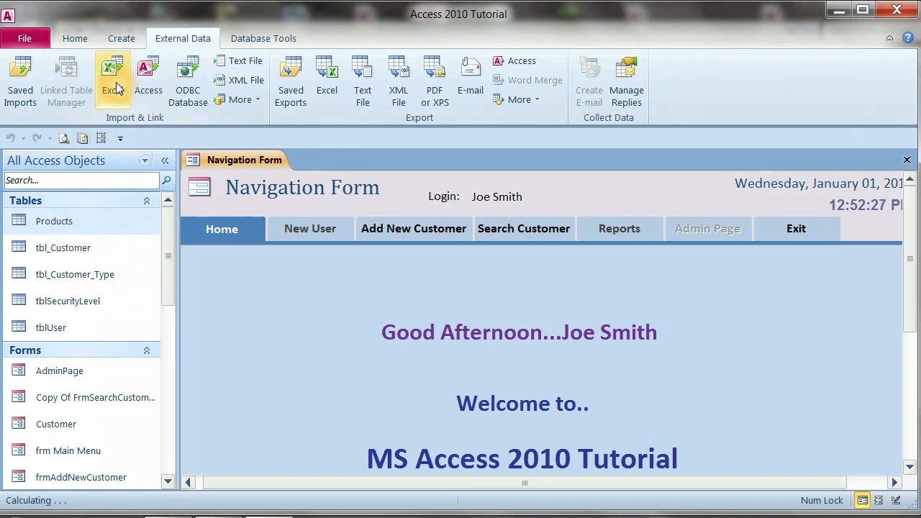
Choose Products.xlsx as the source to link as a linked table and proceed
{"action": "left_click", "coordinate": [112, 79]}
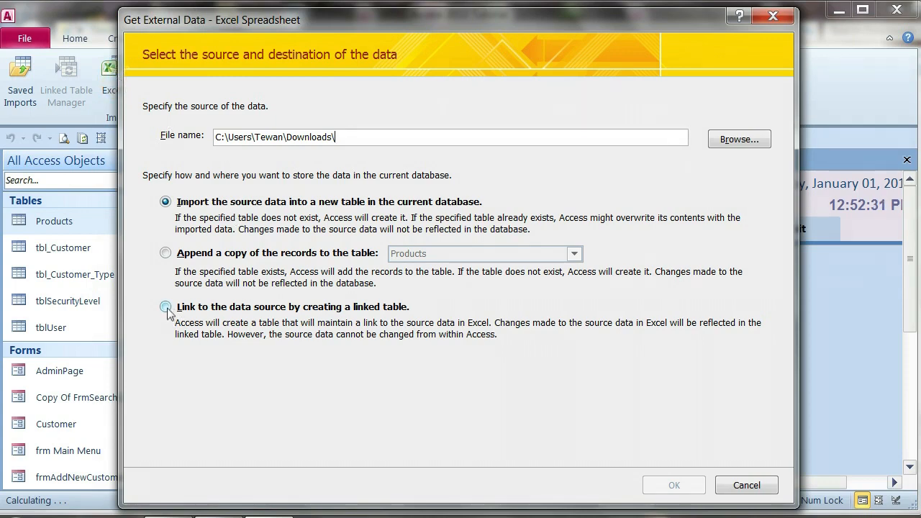
{"action": "left_click", "coordinate": [165, 307]}
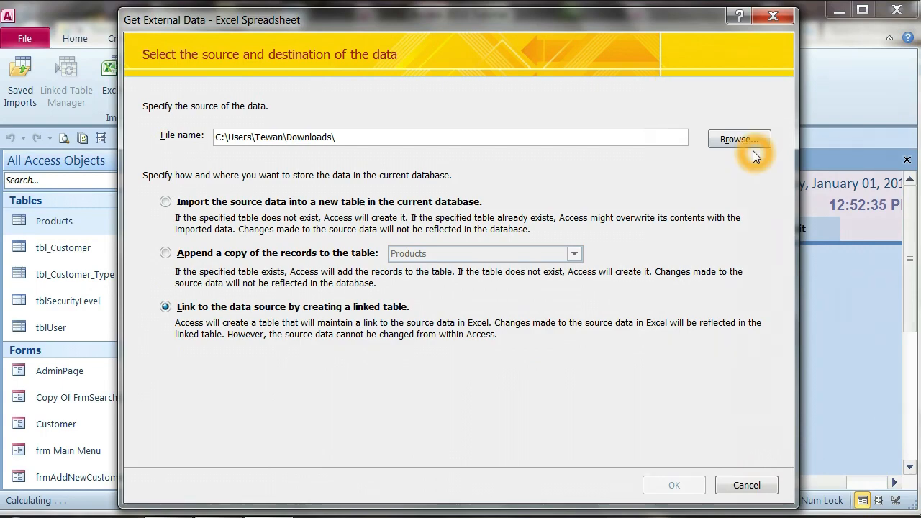
{"action": "left_click", "coordinate": [738, 139]}
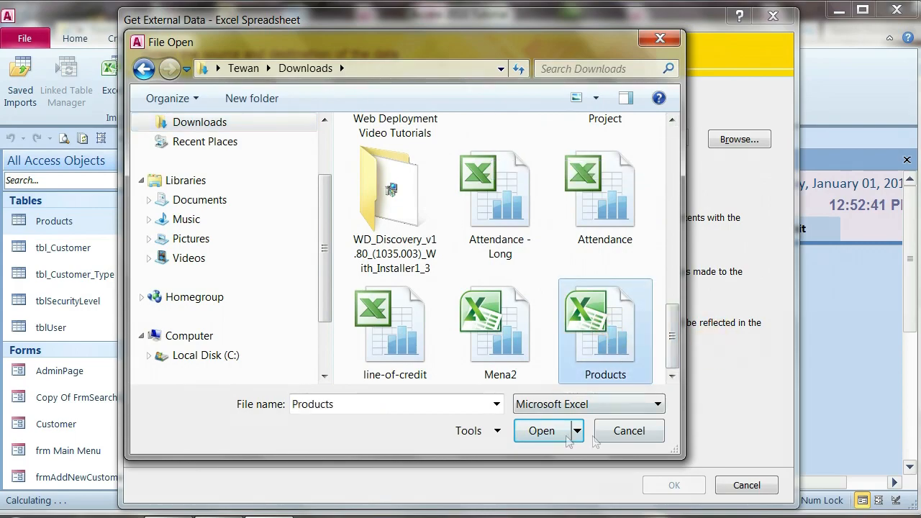
{"action": "left_click", "coordinate": [541, 430]}
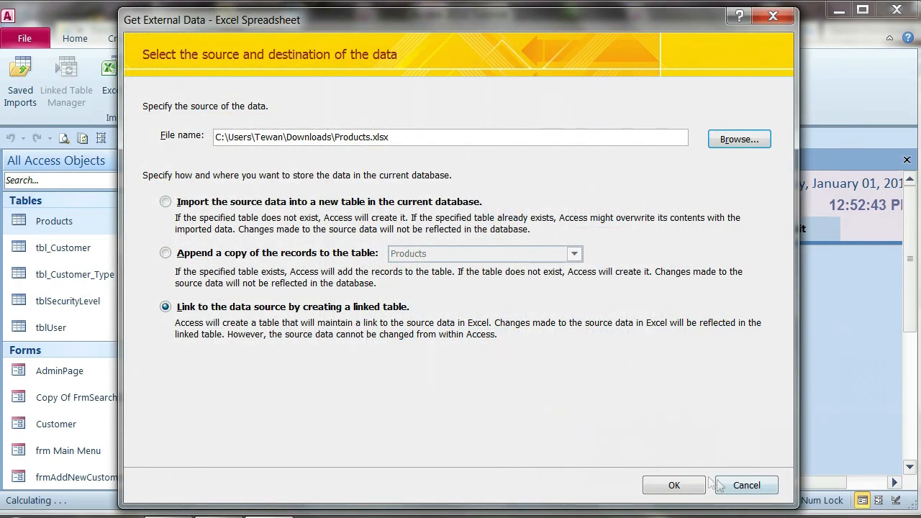
{"action": "left_click", "coordinate": [673, 485]}
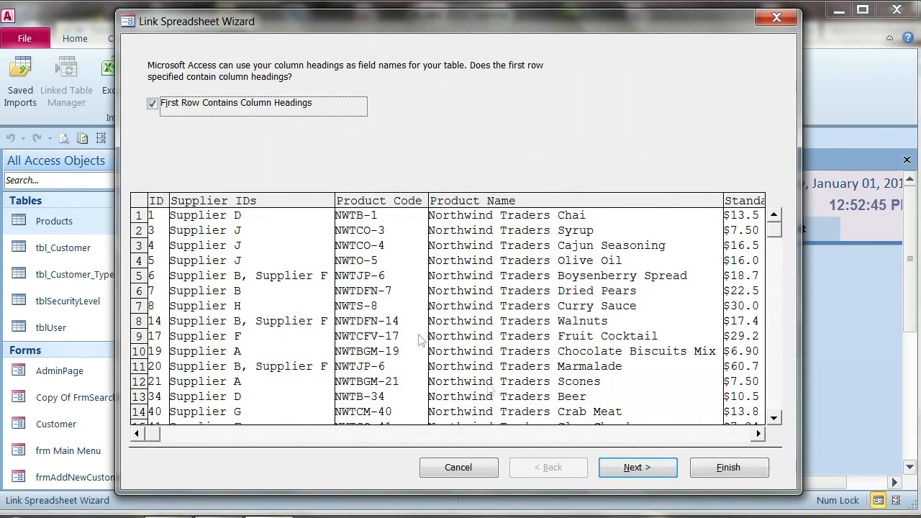
Create the linked table as Products_link instead of overwriting Products, and acknowledge the confirmation
{"action": "left_click", "coordinate": [636, 466]}
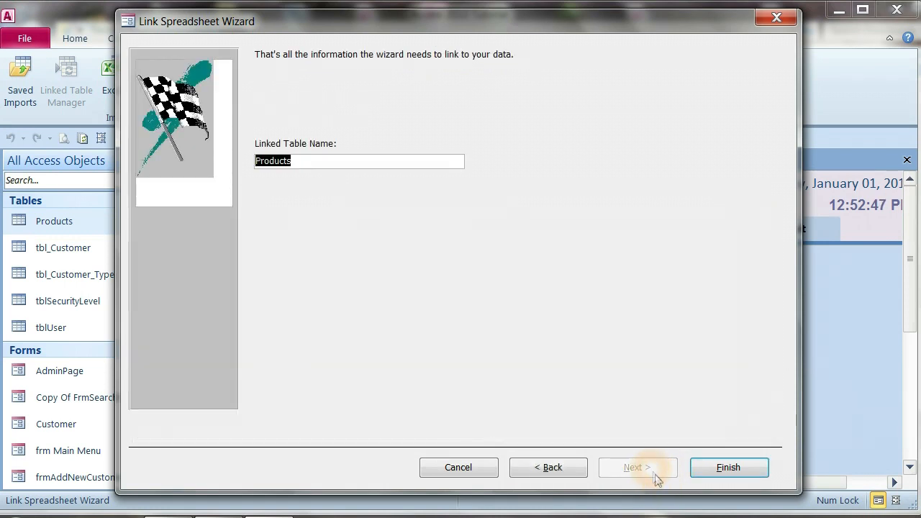
{"action": "left_click", "coordinate": [728, 466]}
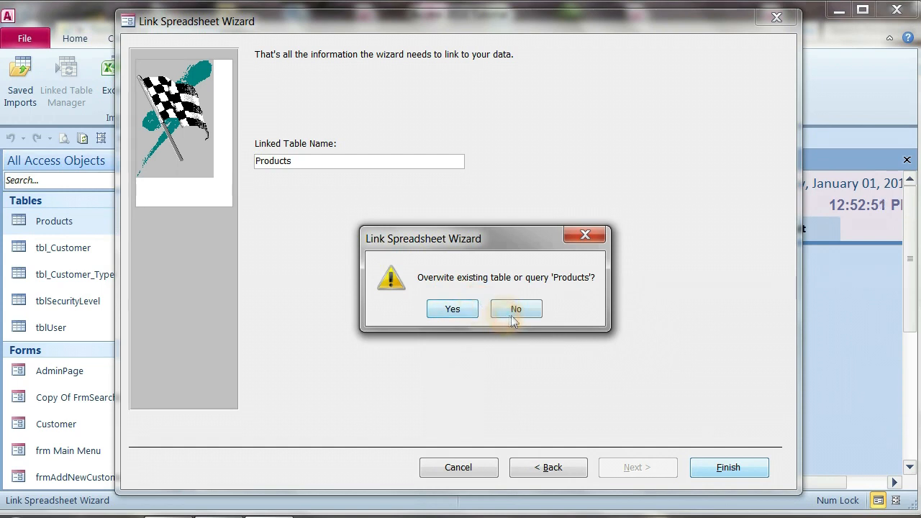
{"action": "left_click", "coordinate": [515, 308]}
{"action": "type", "text": "_link"}
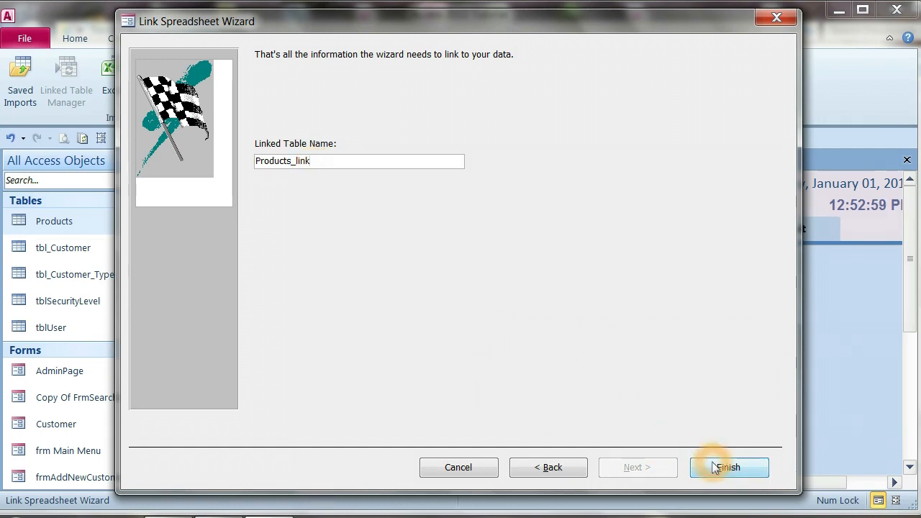
{"action": "left_click", "coordinate": [728, 466]}
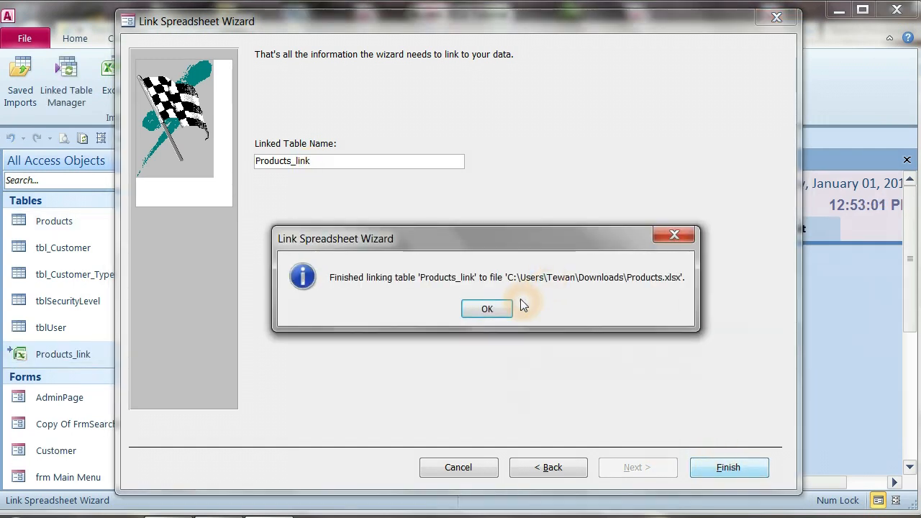
{"action": "left_click", "coordinate": [486, 308]}
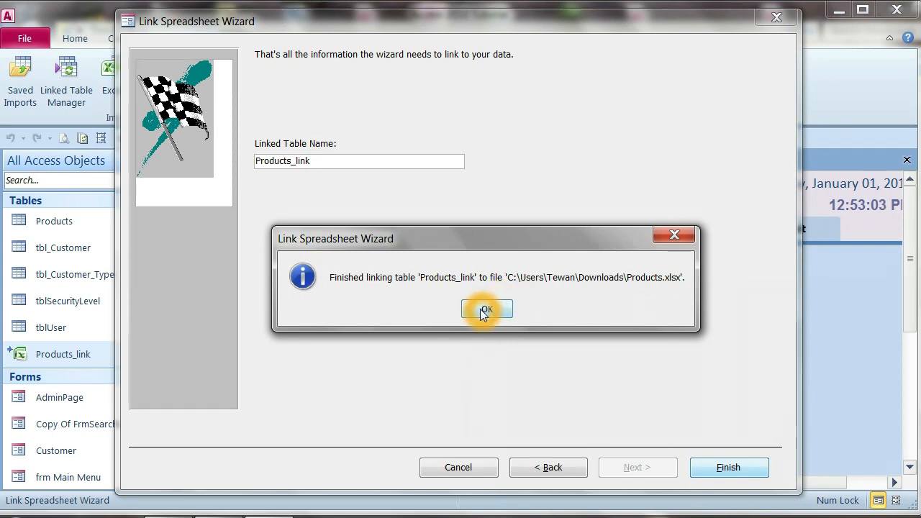
{"action": "left_click", "coordinate": [486, 310]}
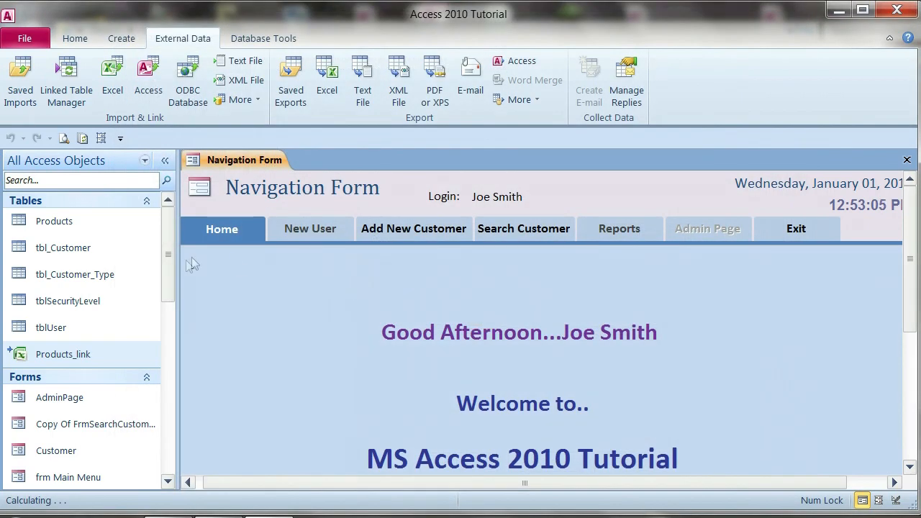
{"action": "mouse_move", "coordinate": [55, 221]}
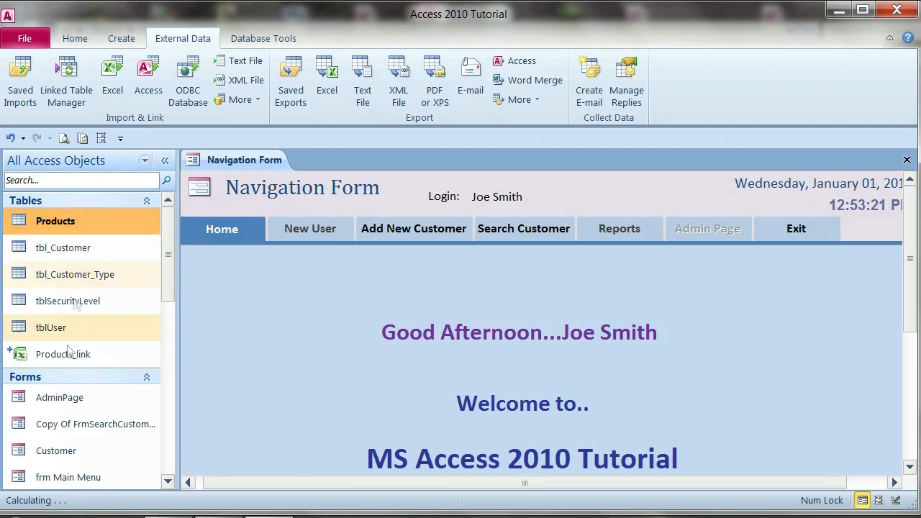
{"action": "mouse_move", "coordinate": [64, 354]}
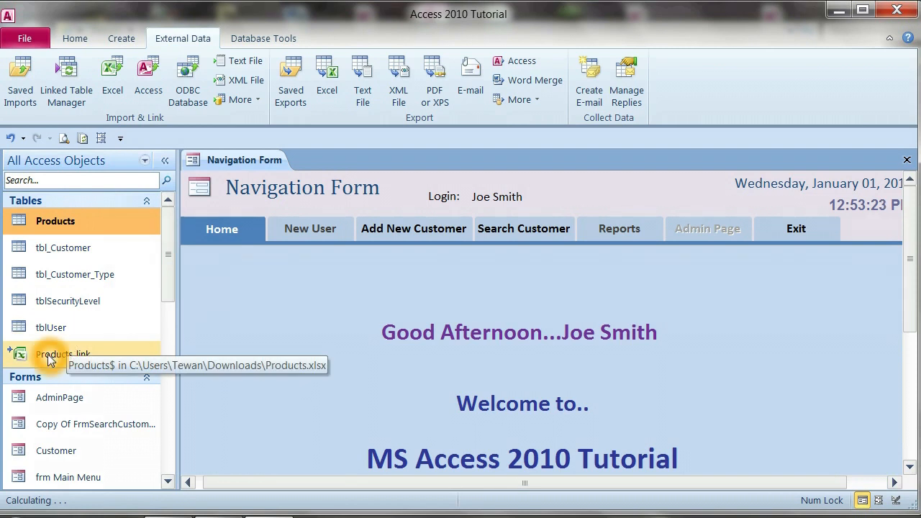
Open the Products_link table's datasheet from the Navigation Pane
{"action": "left_click", "coordinate": [64, 353]}
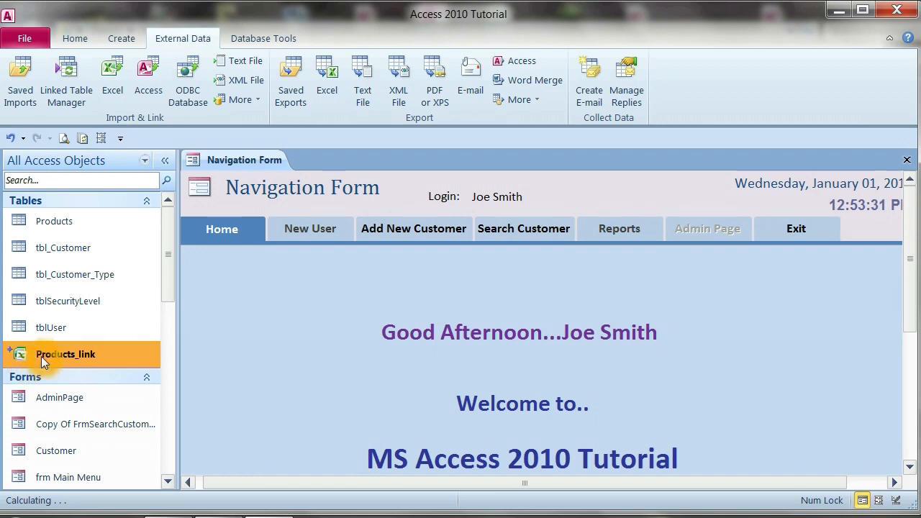
{"action": "mouse_move", "coordinate": [72, 360]}
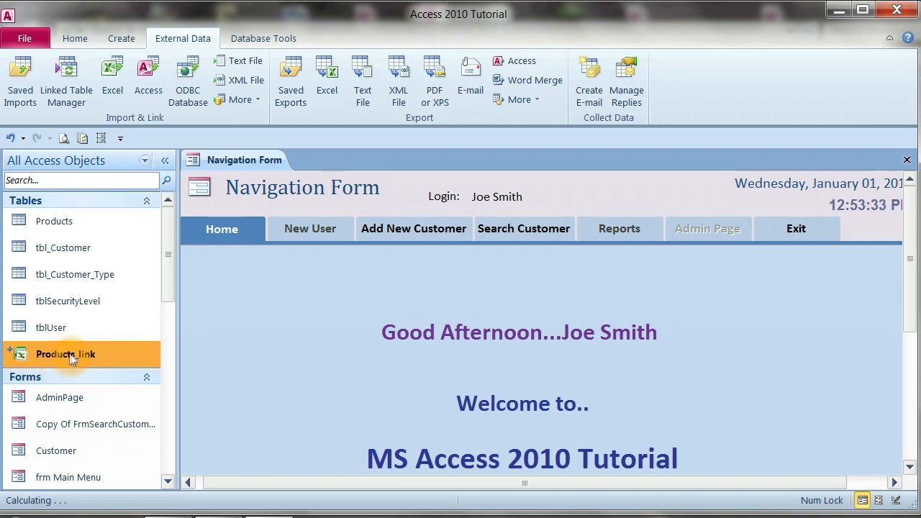
{"action": "double_click", "coordinate": [65, 354]}
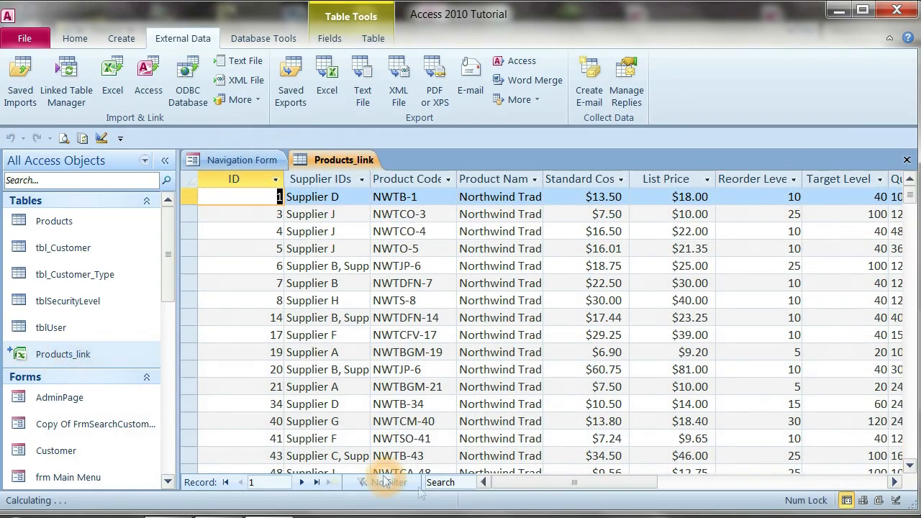
Close the Products_link datasheet, then reopen it alongside the imported Products table
{"action": "scroll", "scroll_direction": "right", "scroll_amount": 3}
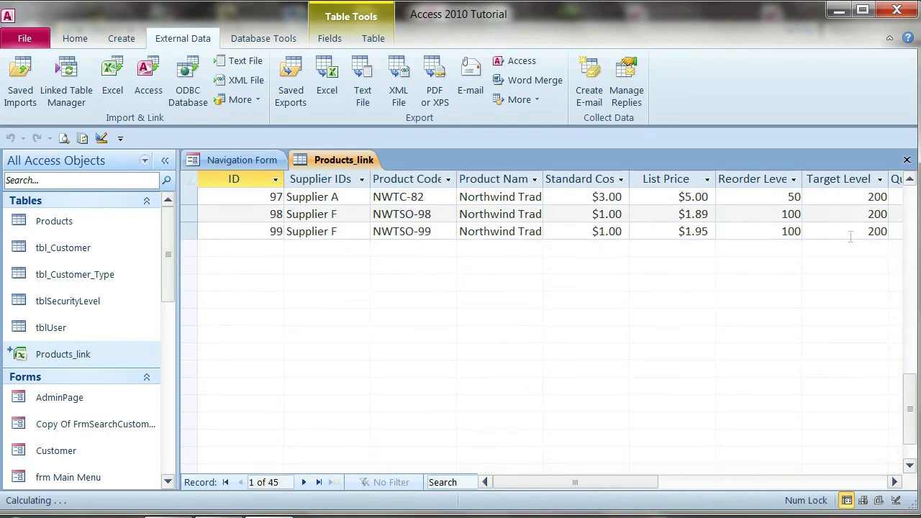
{"action": "left_click", "coordinate": [245, 159]}
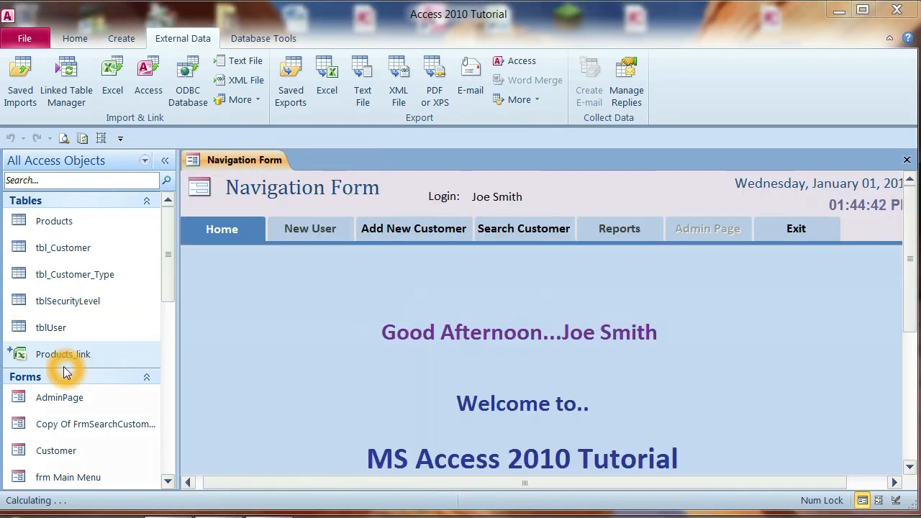
{"action": "left_click", "coordinate": [55, 221]}
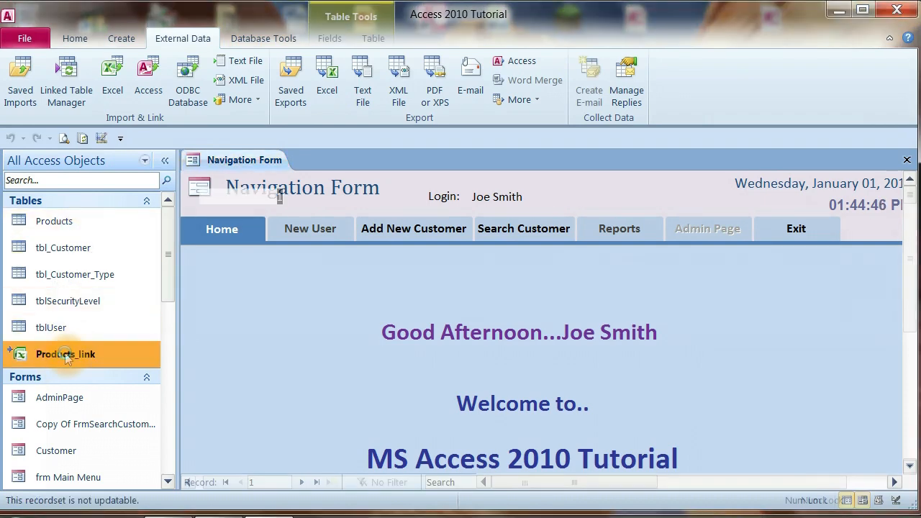
{"action": "double_click", "coordinate": [54, 222]}
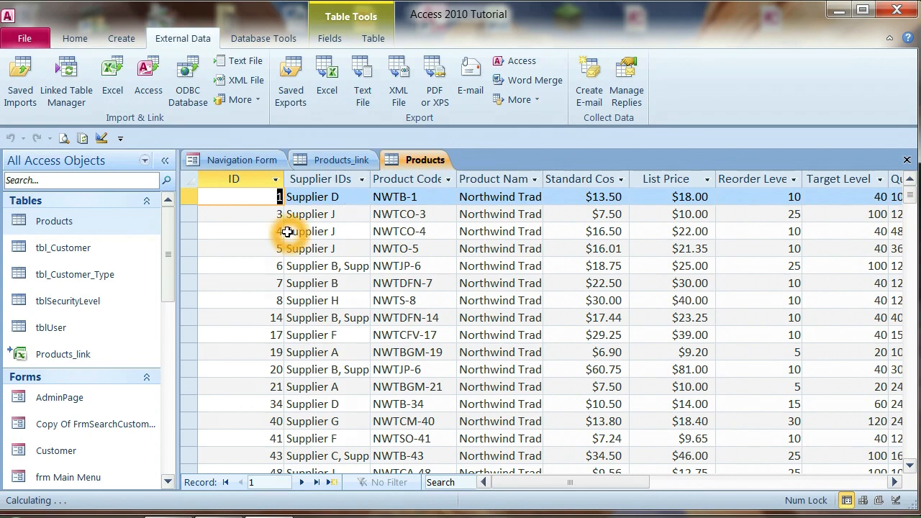
Scroll through the Products_link records, then close both open table datasheets
{"action": "left_click", "coordinate": [343, 158]}
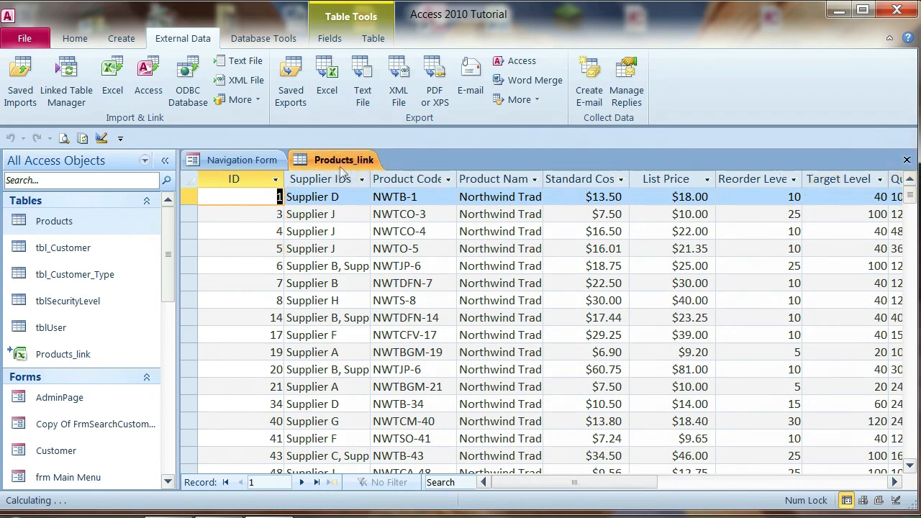
{"action": "scroll", "scroll_direction": "down", "scroll_amount": 3}
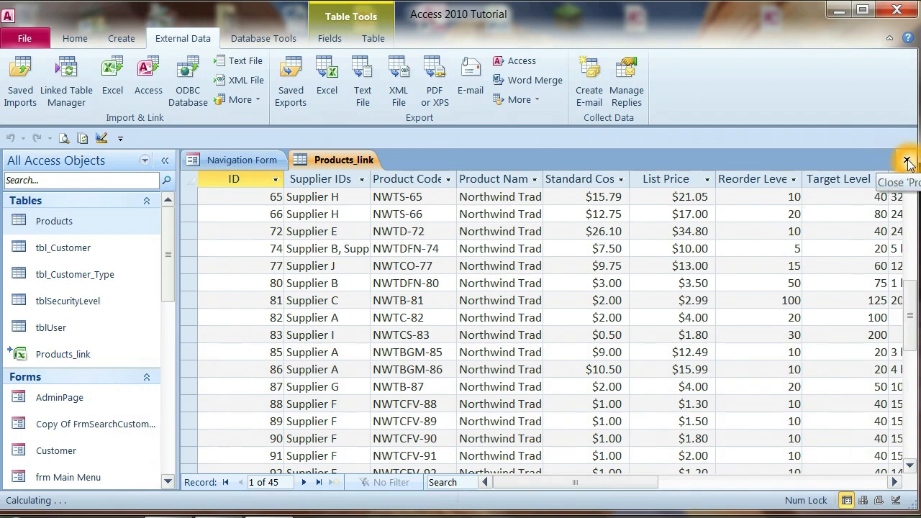
{"action": "left_click", "coordinate": [907, 159]}
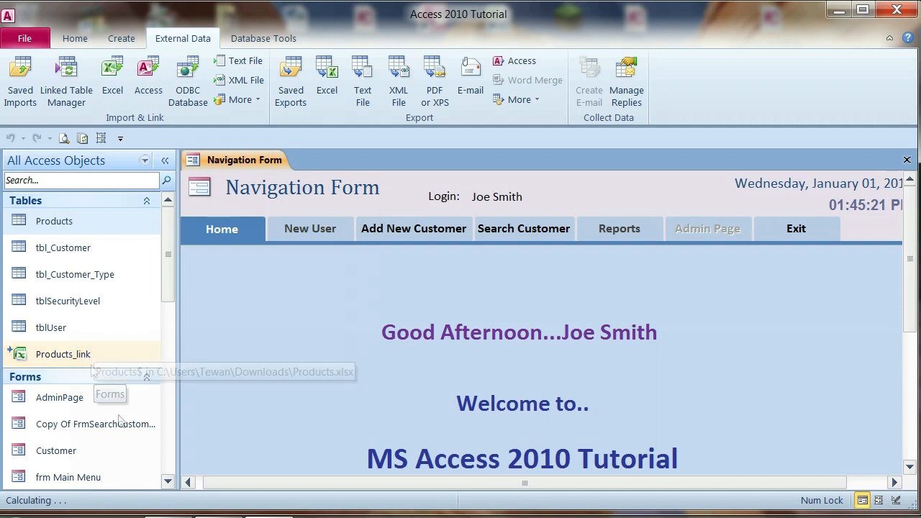
{"action": "mouse_move", "coordinate": [63, 354]}
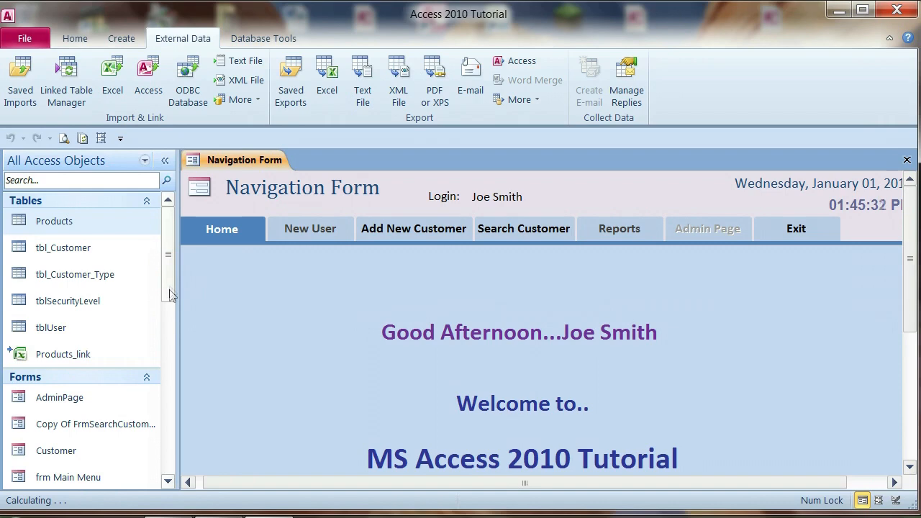
{"action": "scroll", "scroll_direction": "down", "scroll_amount": 3}
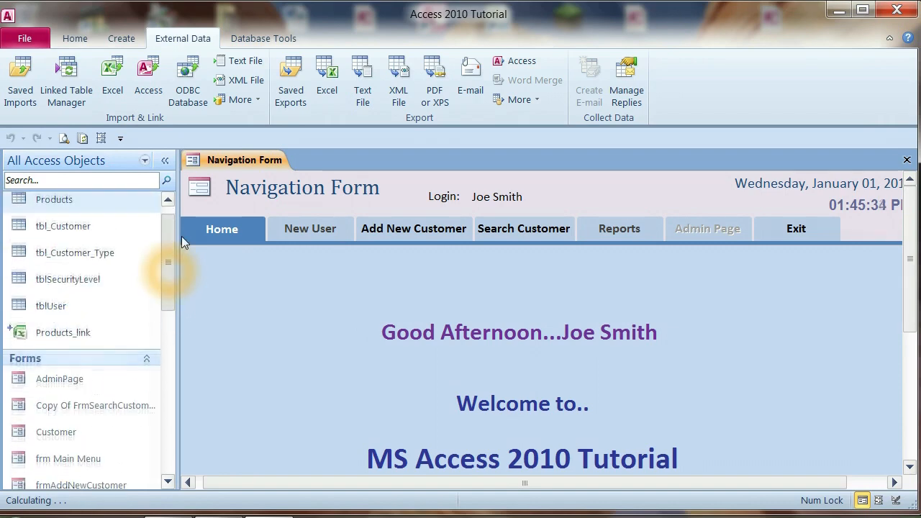
{"action": "left_click", "coordinate": [63, 333]}
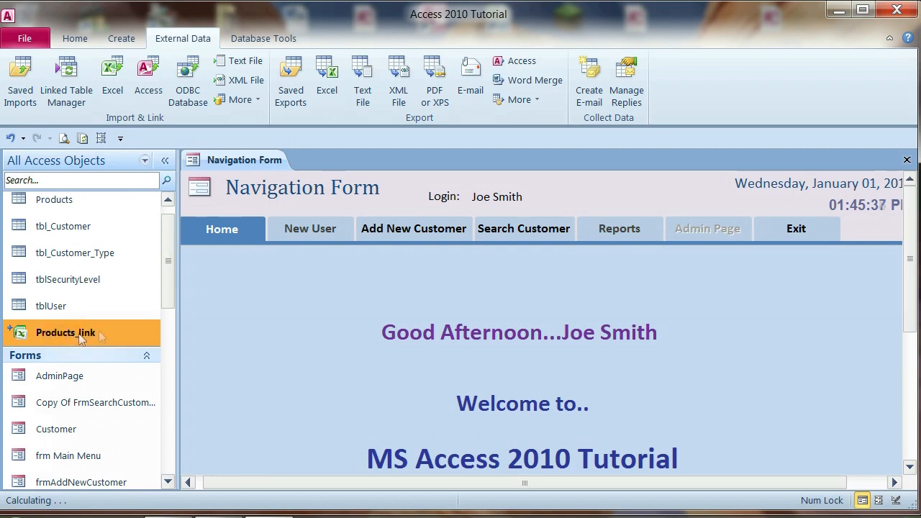
{"action": "mouse_move", "coordinate": [112, 337]}
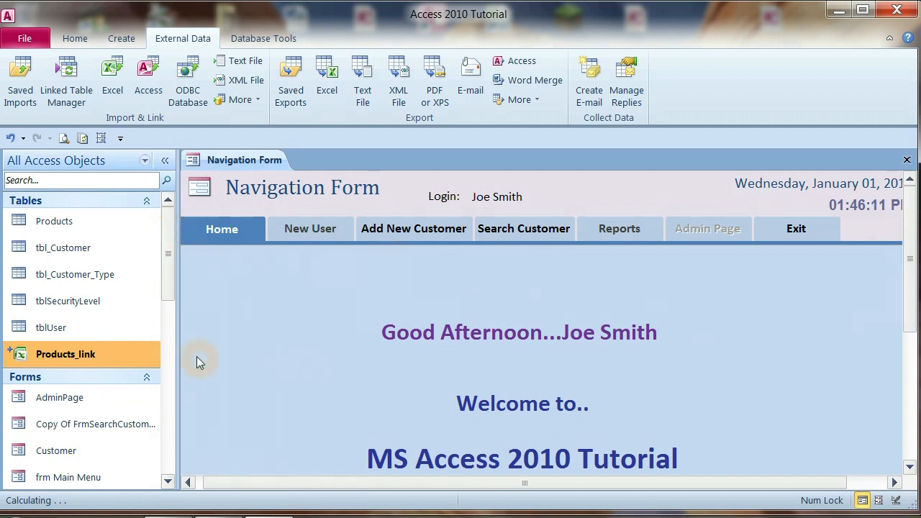
{"action": "mouse_move", "coordinate": [256, 367]}
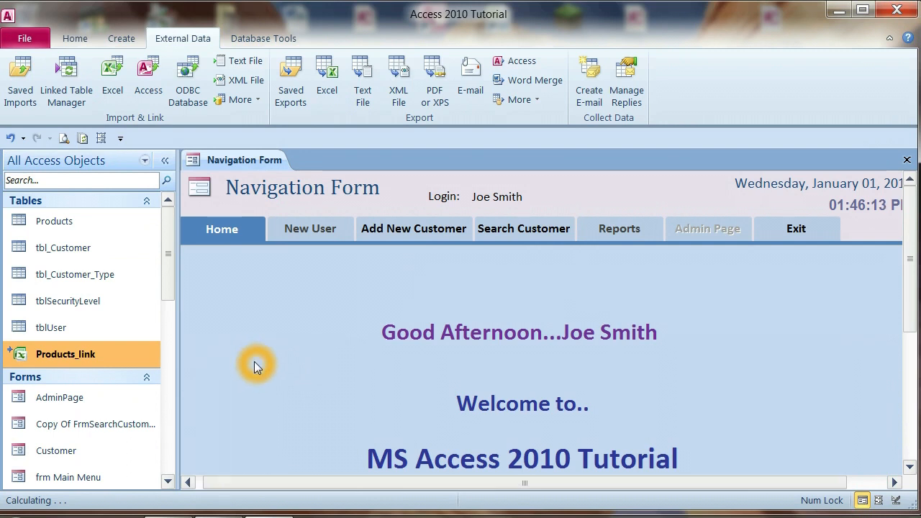
{"action": "mouse_move", "coordinate": [281, 370]}
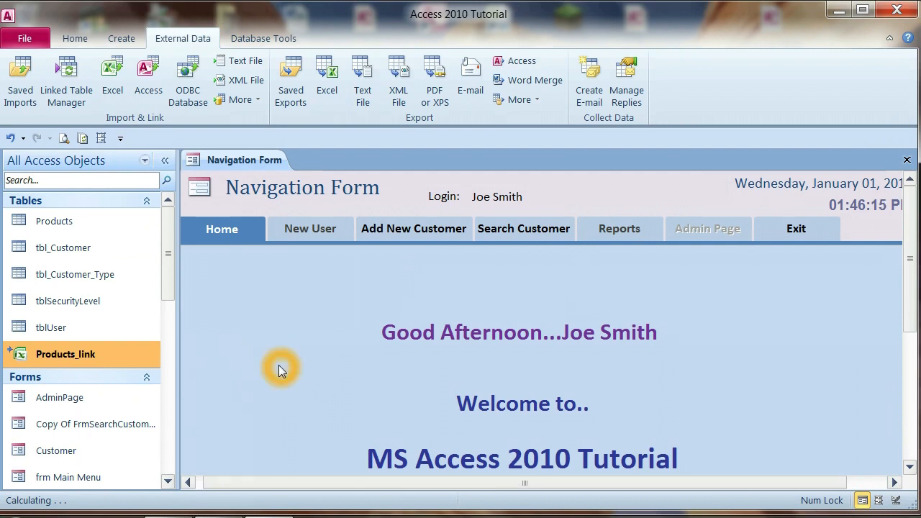